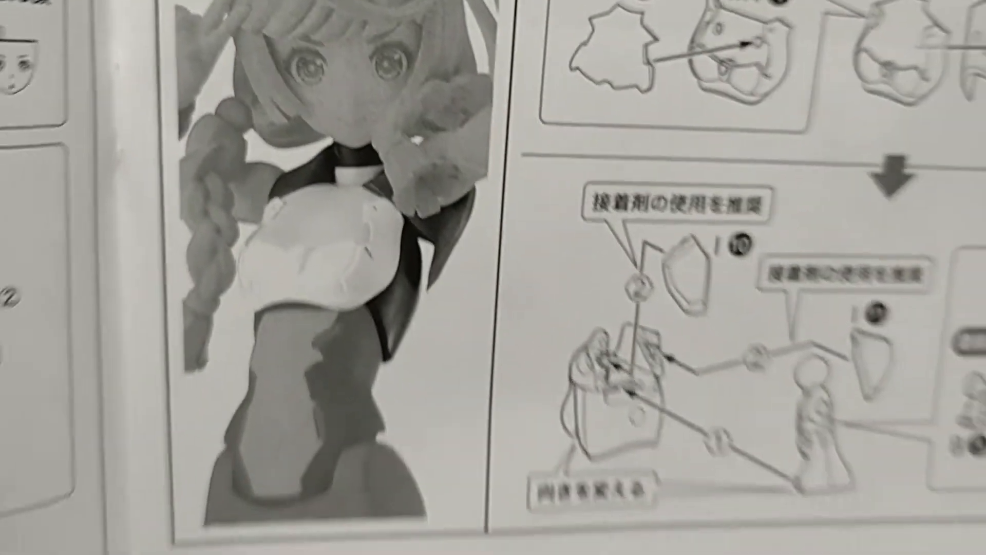
scroll(down, 3)
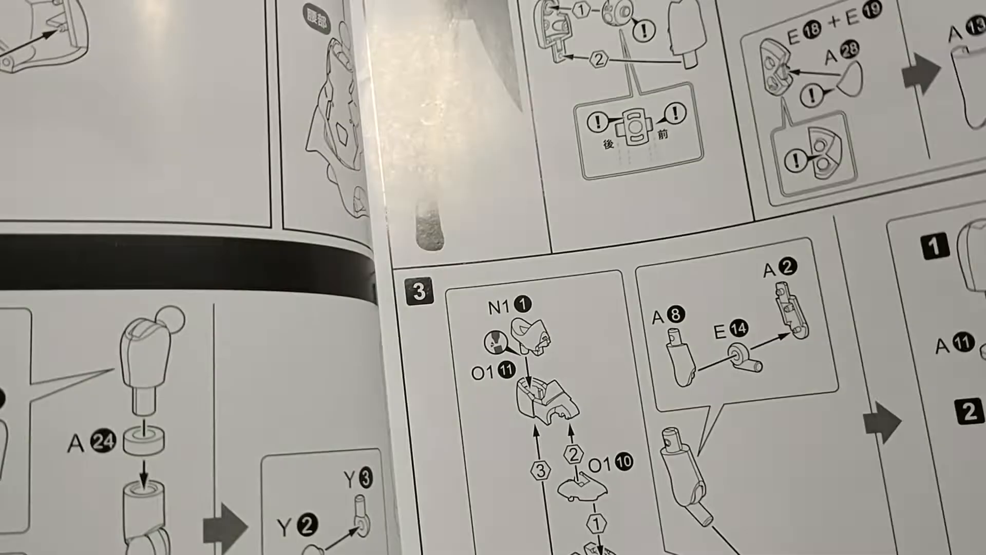
scroll(down, 3)
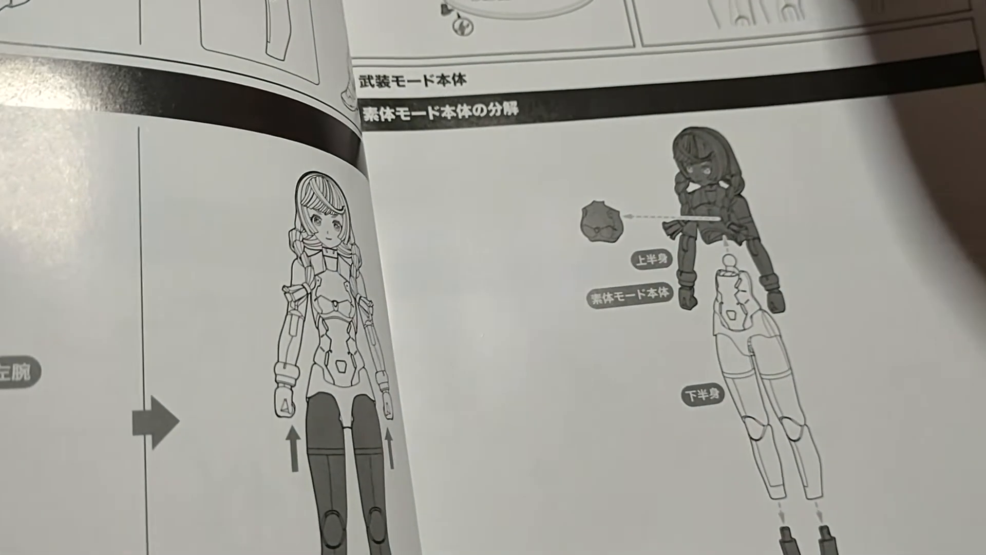